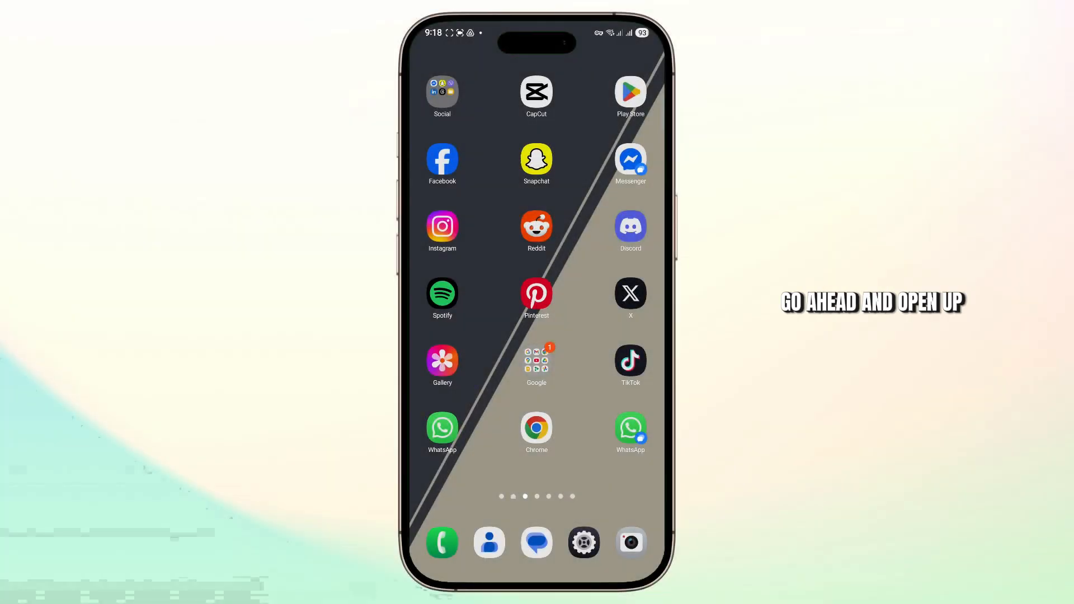
Launch Google Play Store from the home screen and activate its app search field
left_click(629, 92)
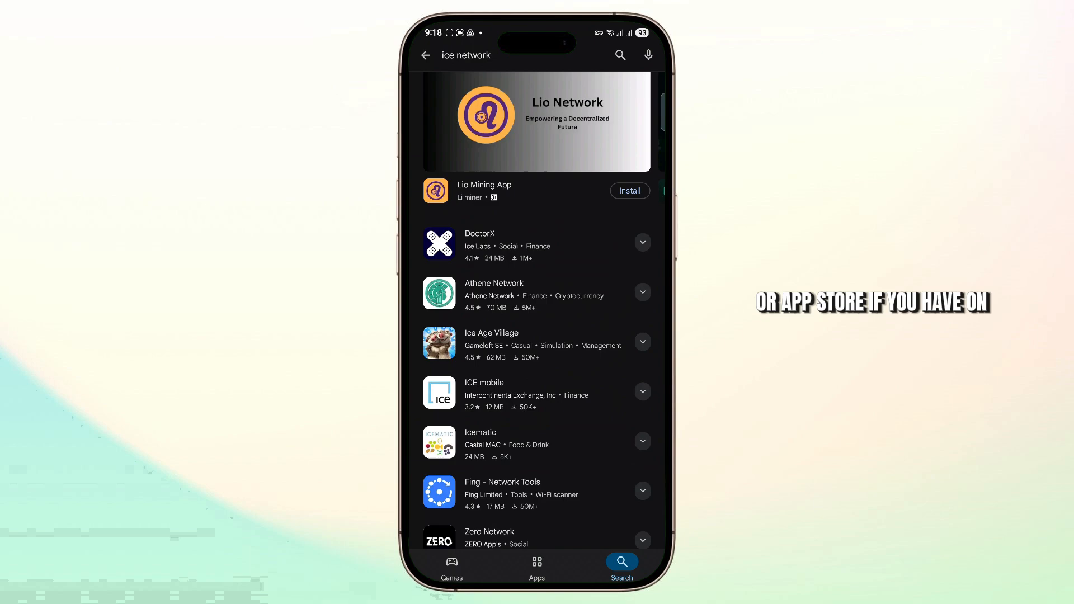
left_click(493, 56)
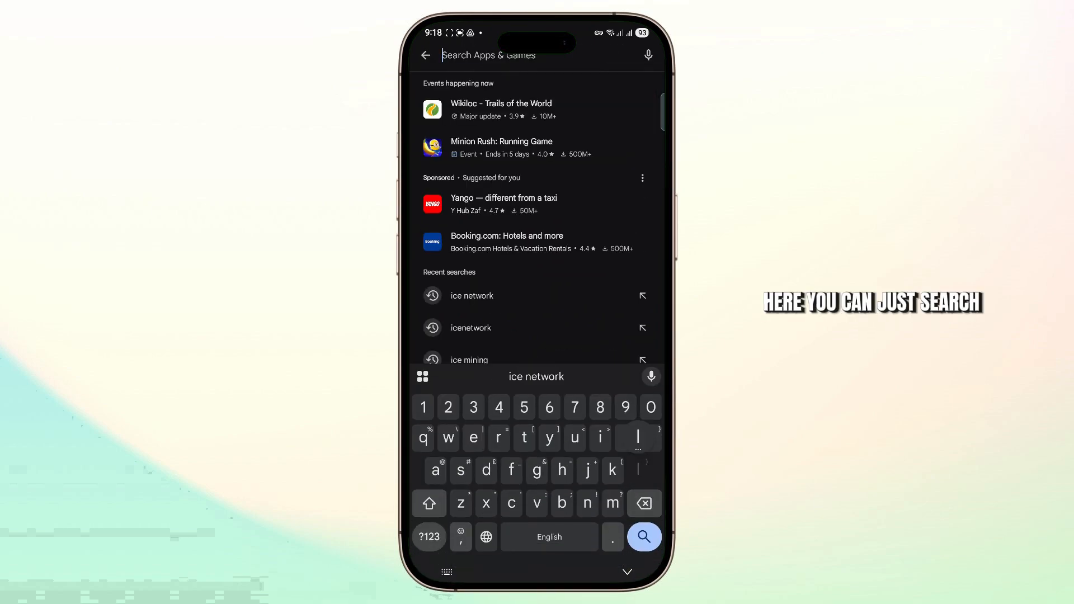
Install Lio Mining App from its Play Store listing in the search results
left_click(642, 536)
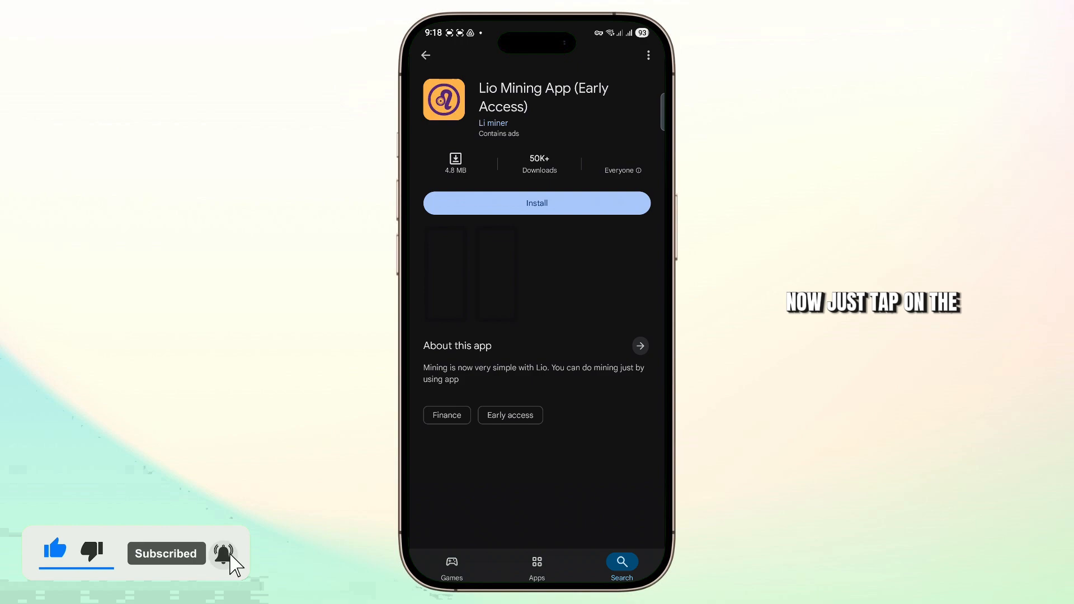
left_click(536, 203)
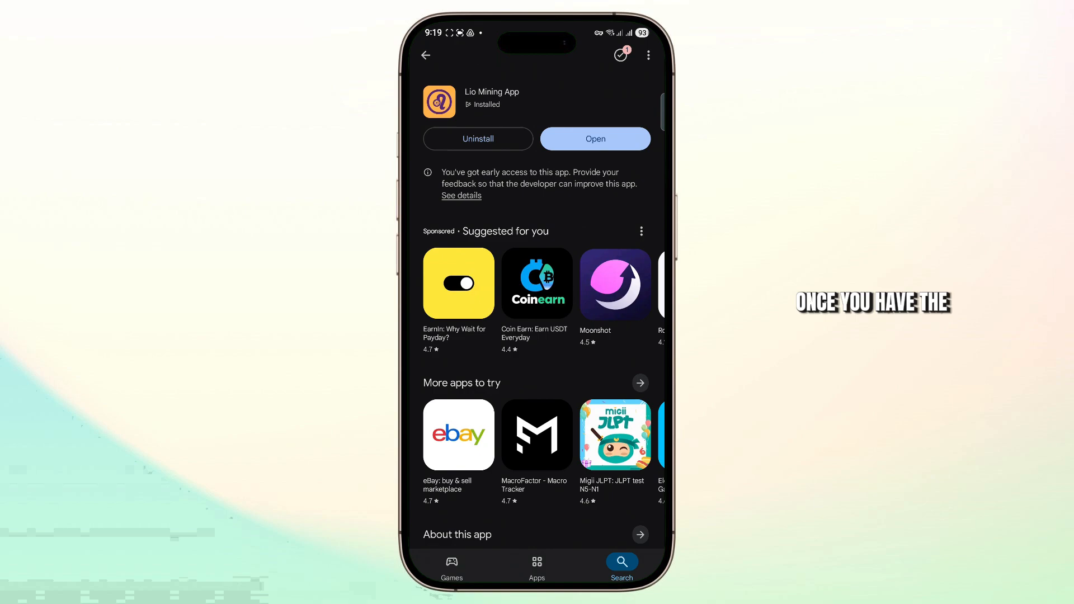
Launch Lio Mining App and proceed past the splash to its Log In with Email screen
left_click(594, 138)
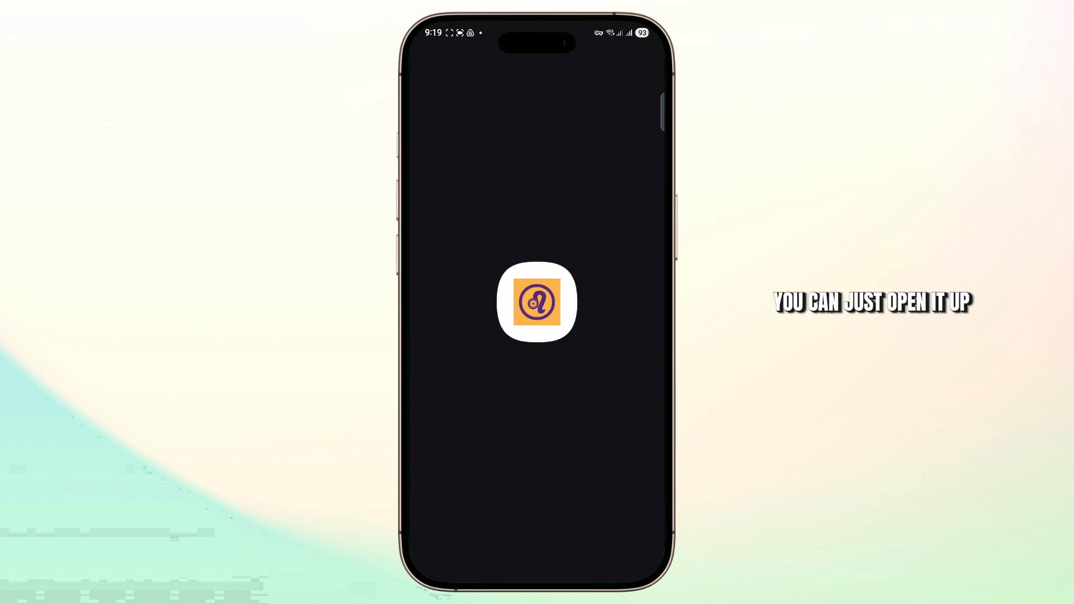
left_click(537, 303)
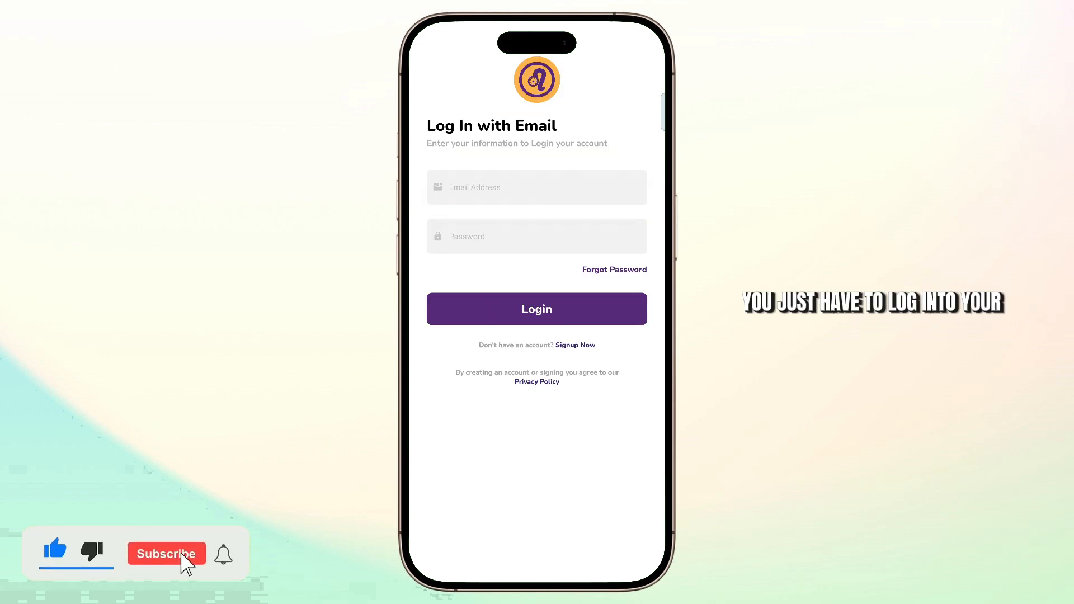
left_click(165, 554)
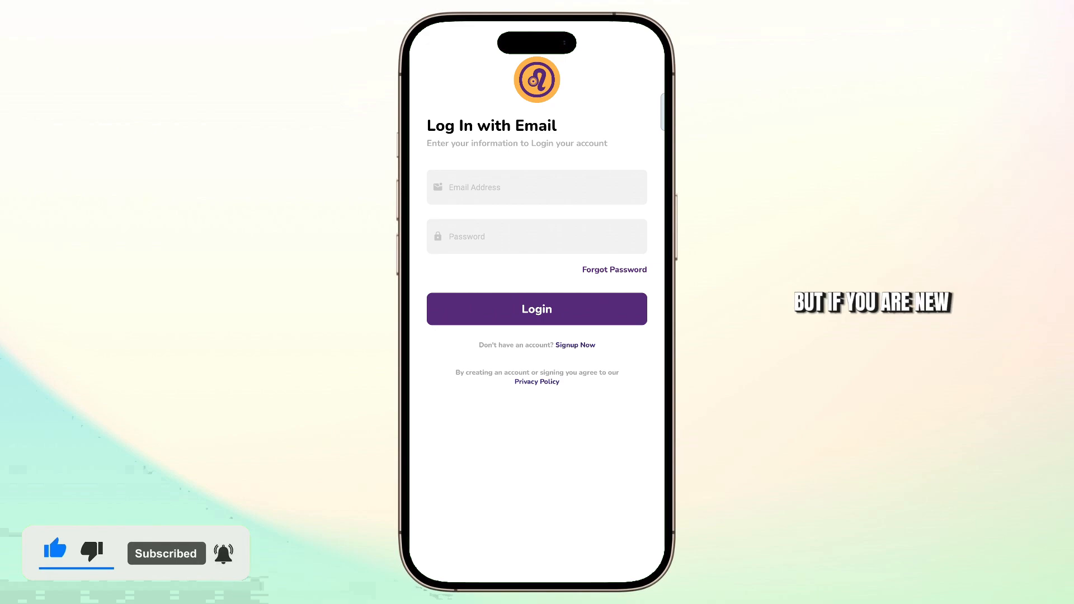